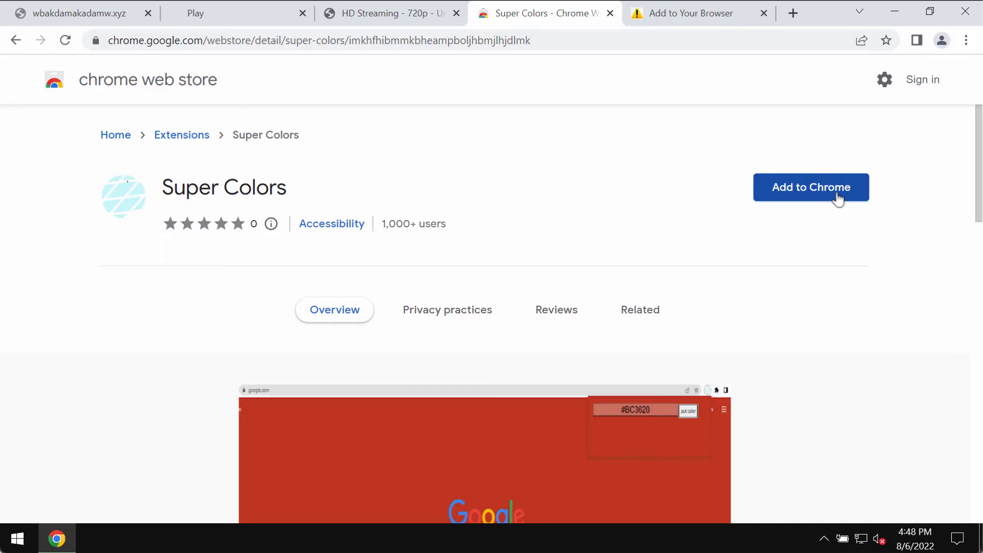
mouse_move(522, 61)
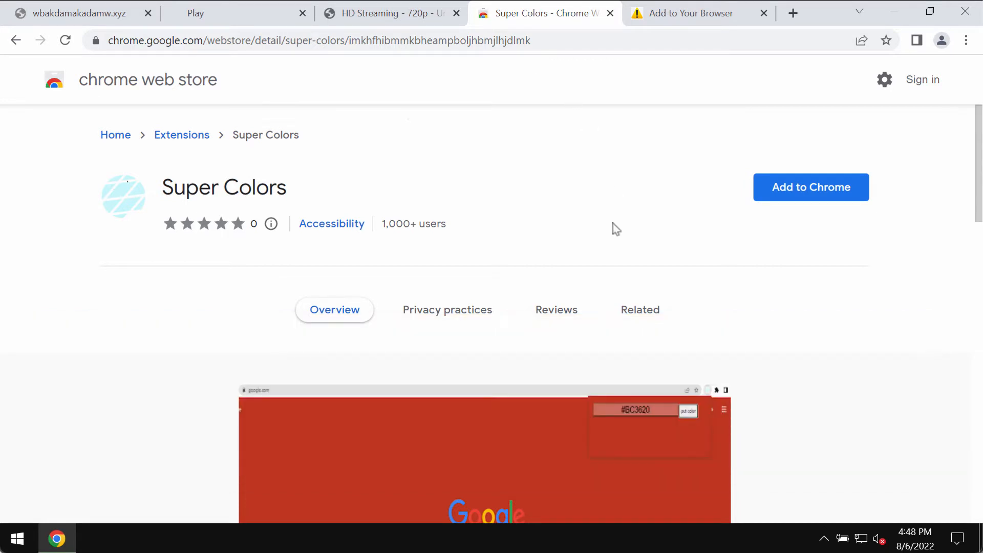
Add Super Colors from its store page and confirm 'Add extension'.
scroll(down, 3)
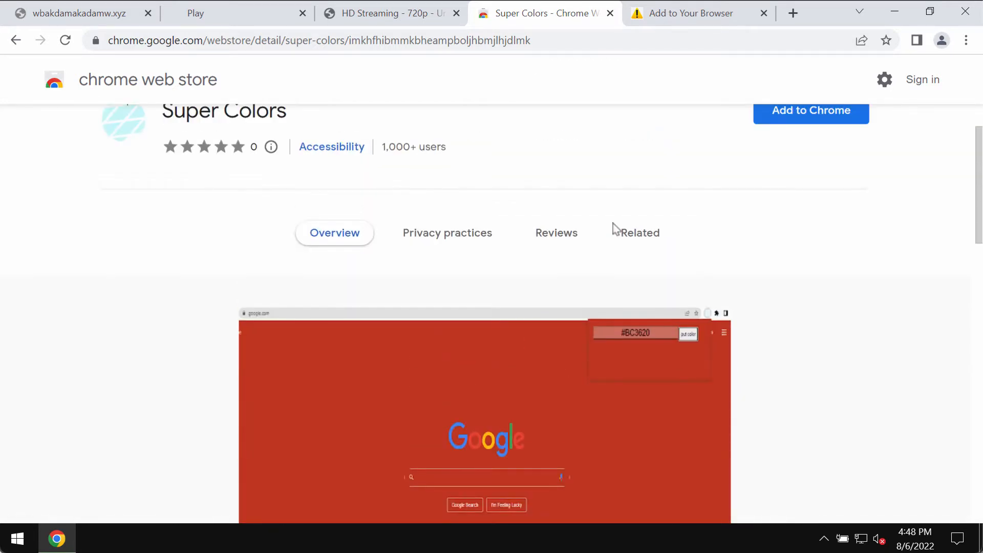
scroll(down, 3)
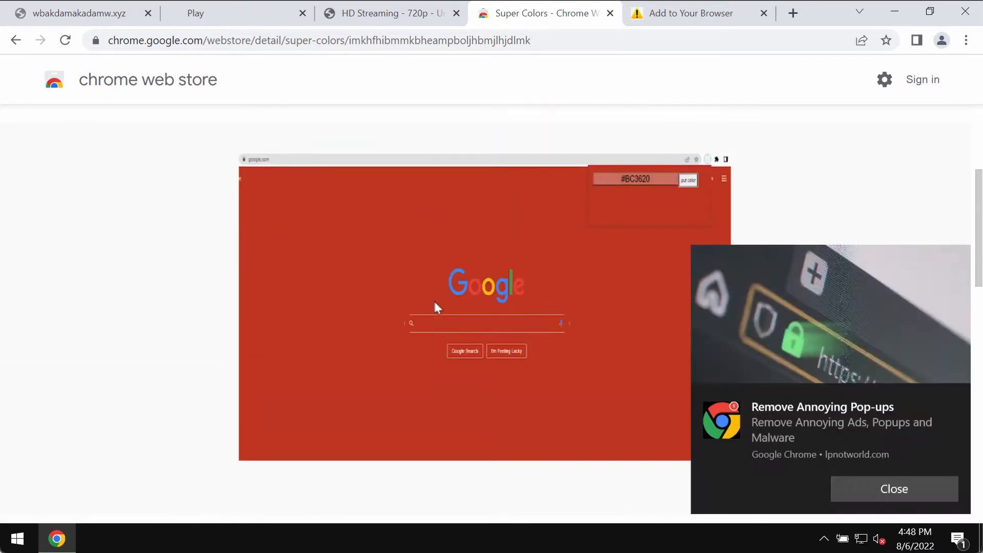
mouse_move(884, 17)
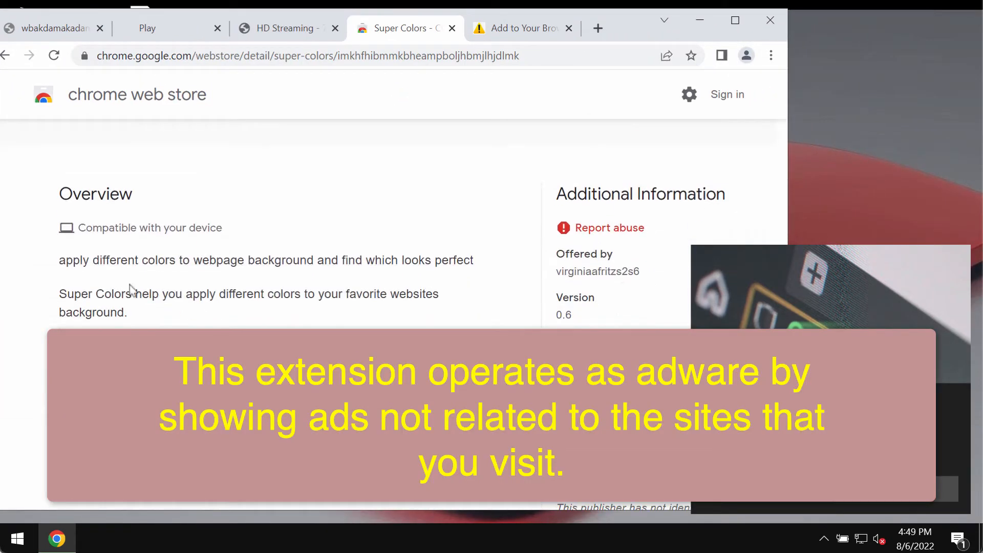
mouse_move(178, 274)
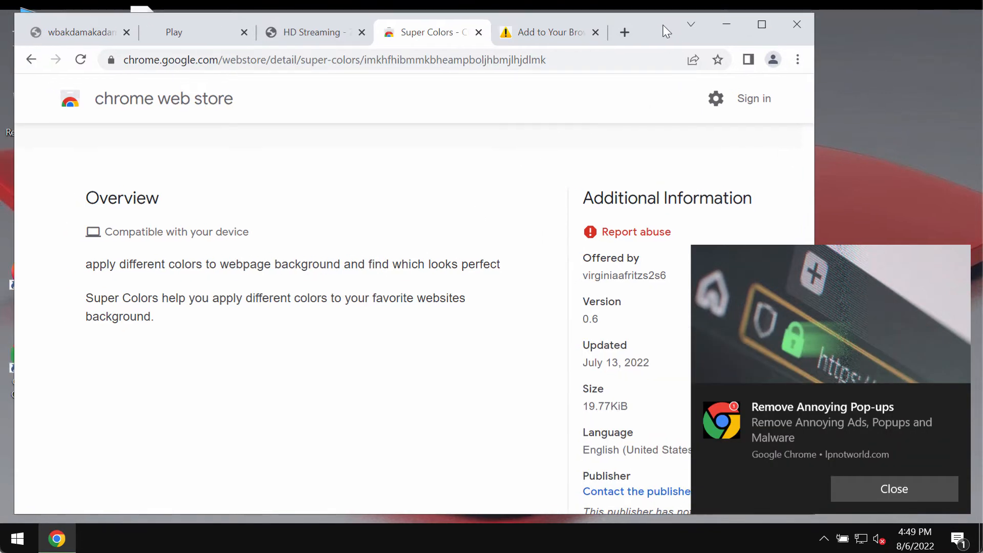
mouse_move(393, 31)
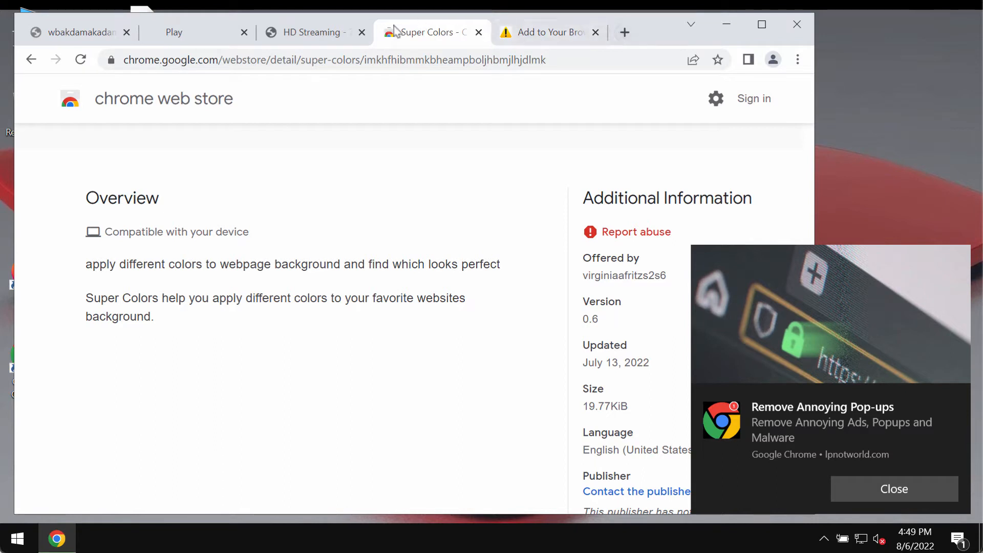
mouse_move(662, 30)
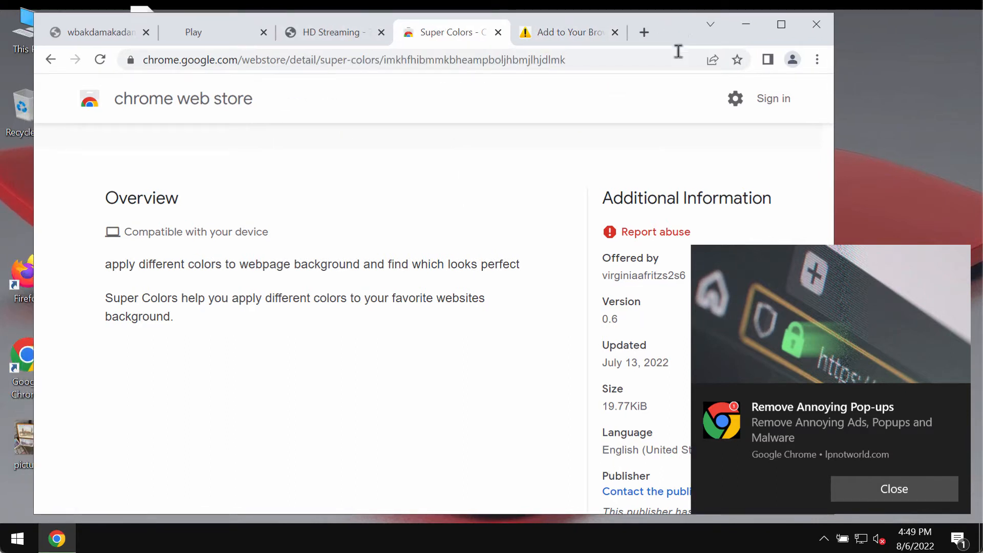
mouse_move(597, 54)
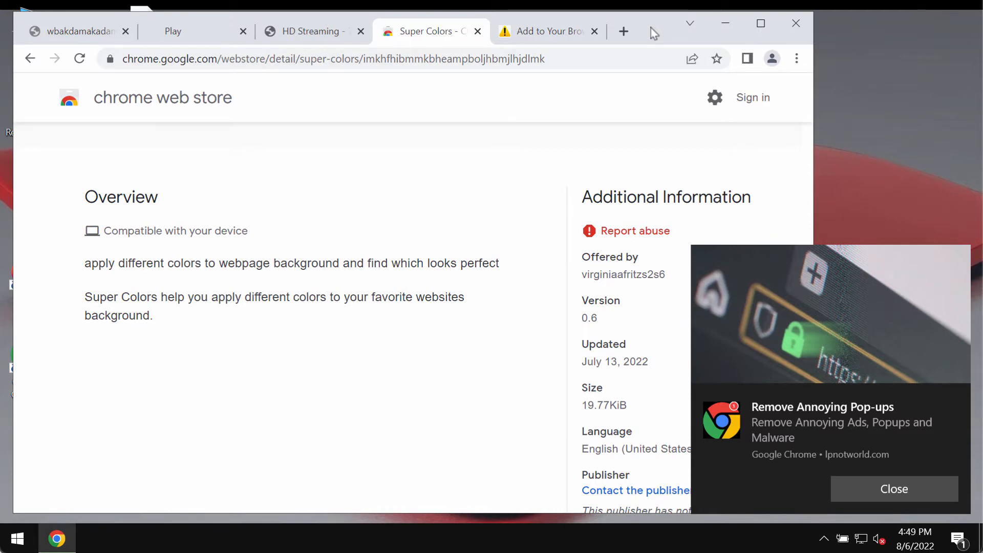
scroll(up, 3)
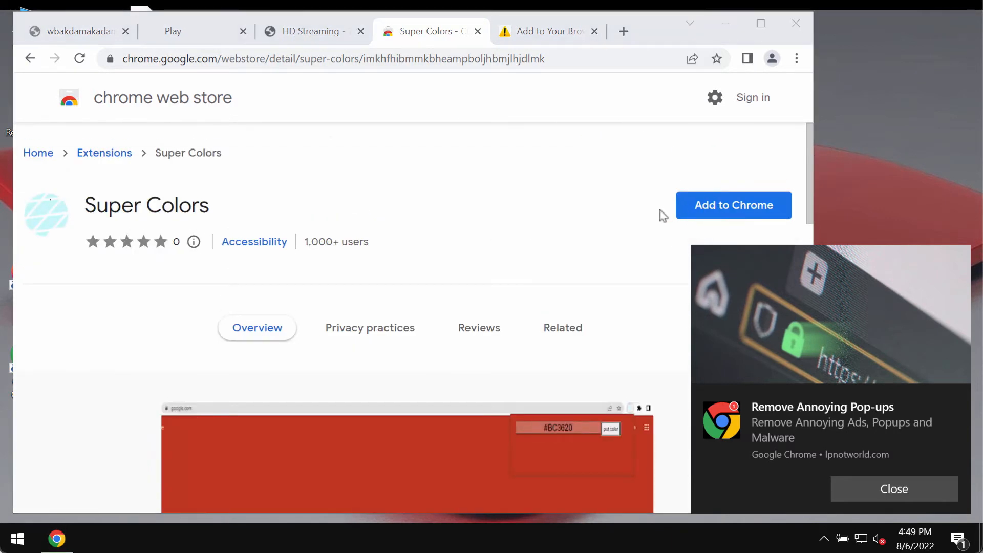
mouse_move(667, 50)
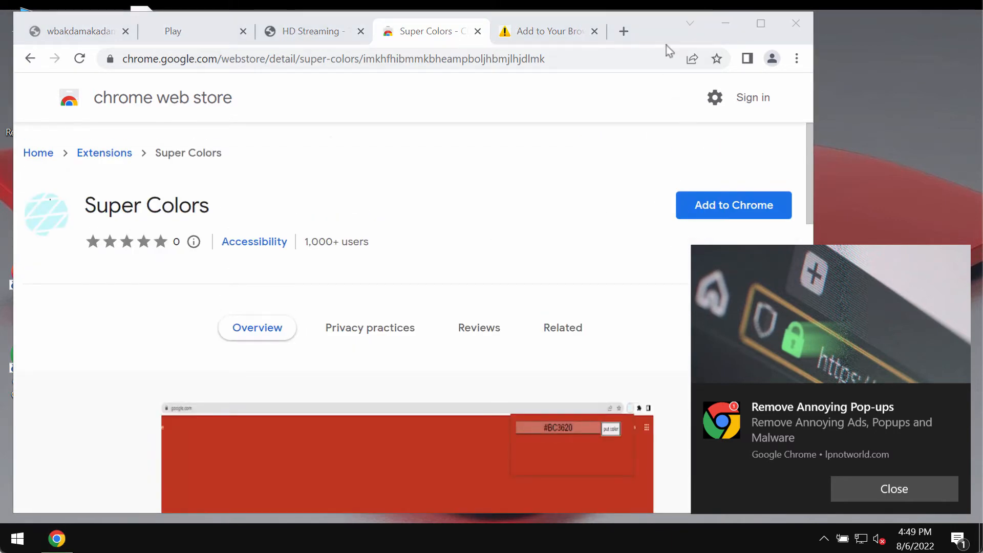
mouse_move(679, 157)
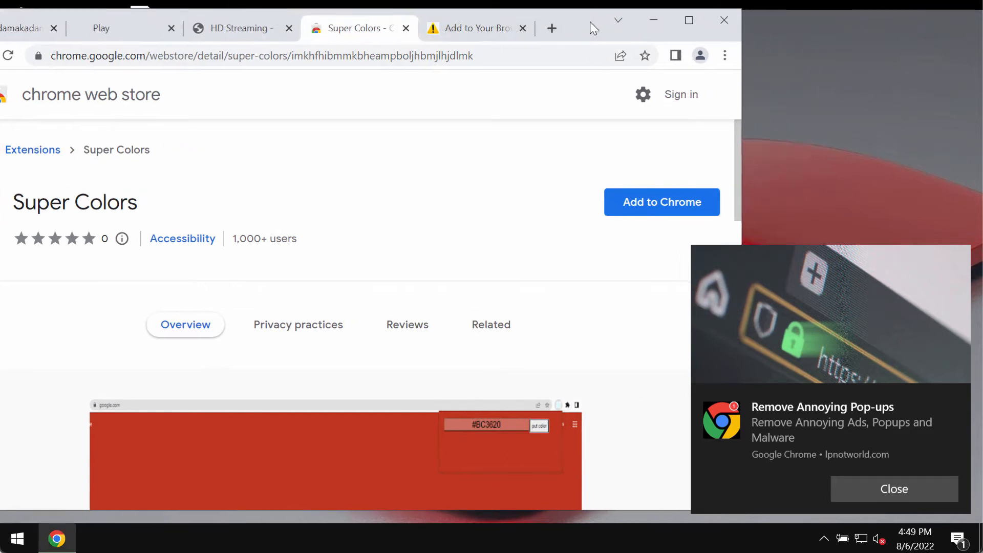
click(661, 202)
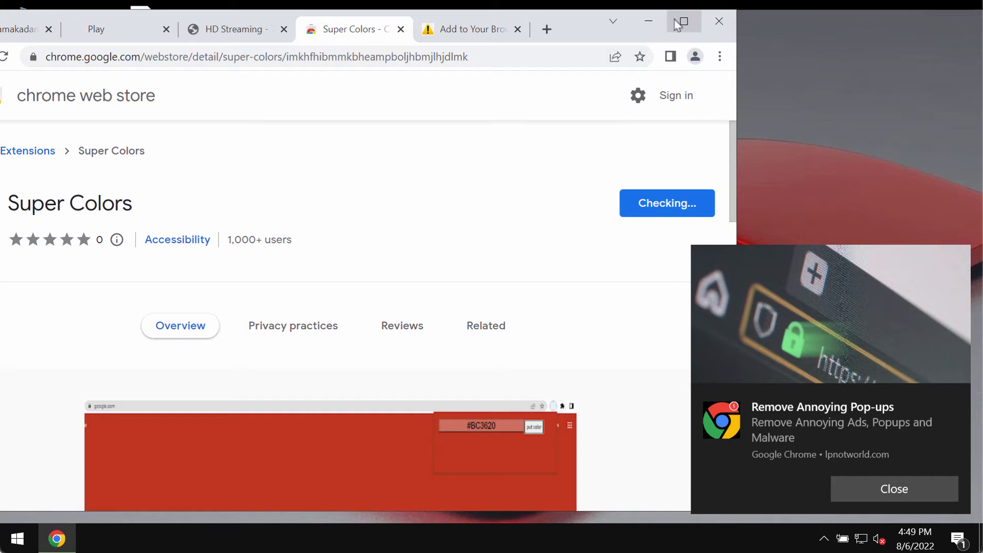
click(666, 203)
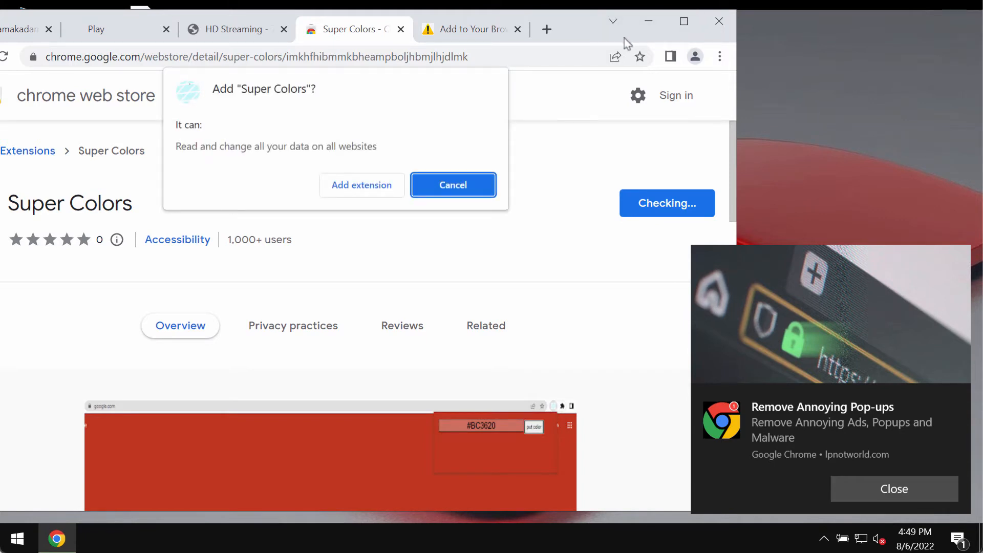
click(452, 185)
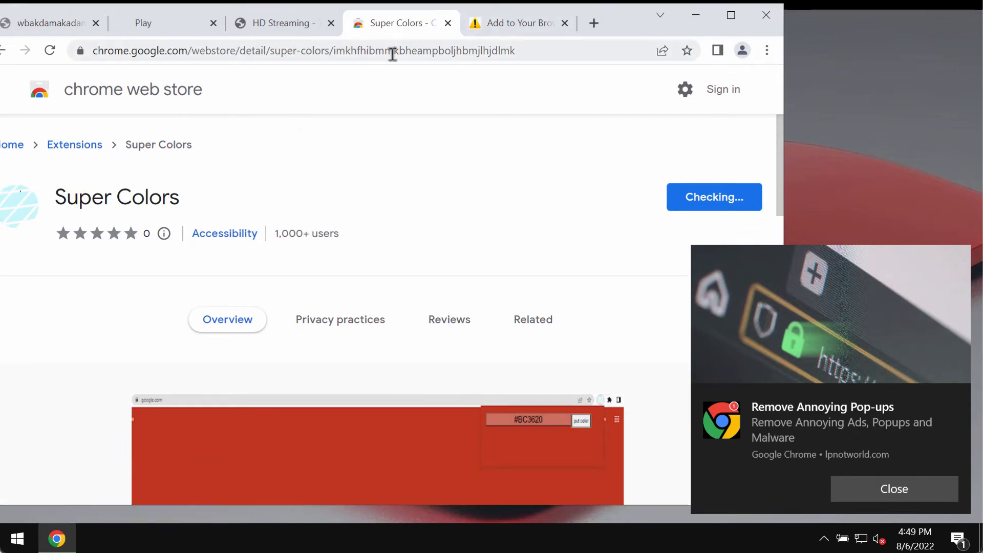
click(714, 197)
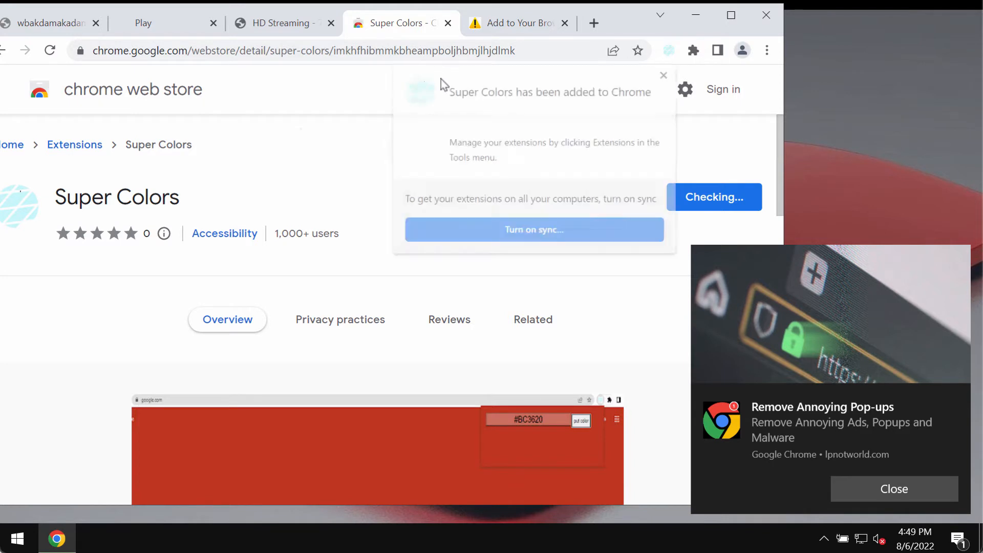
Dismiss the 'added to Chrome' bubble and open More tools > Extensions.
click(533, 319)
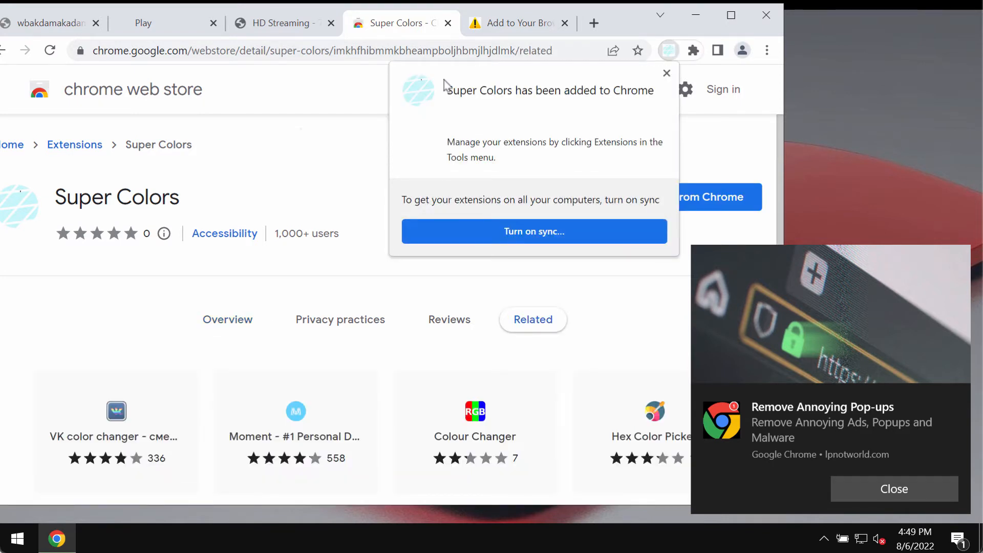
mouse_move(285, 205)
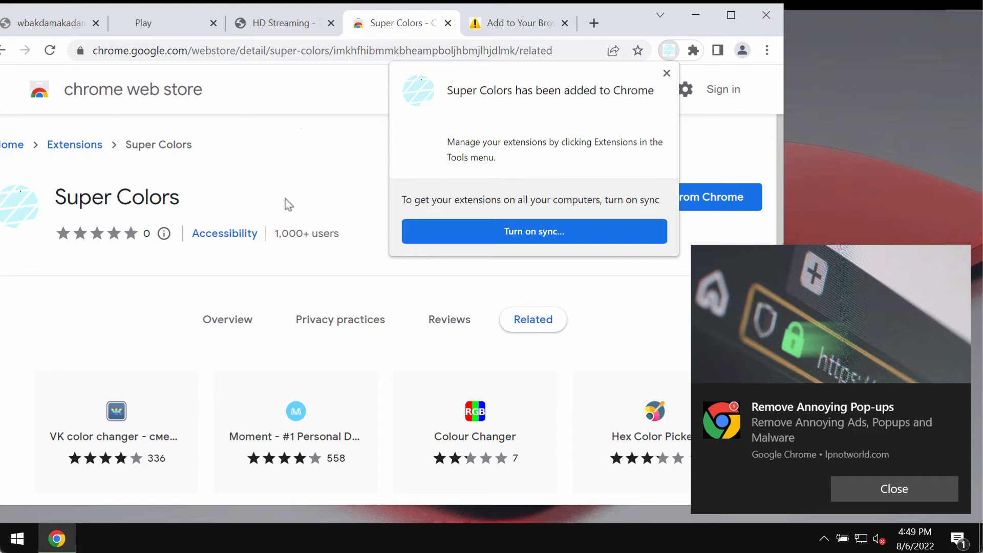
mouse_move(354, 166)
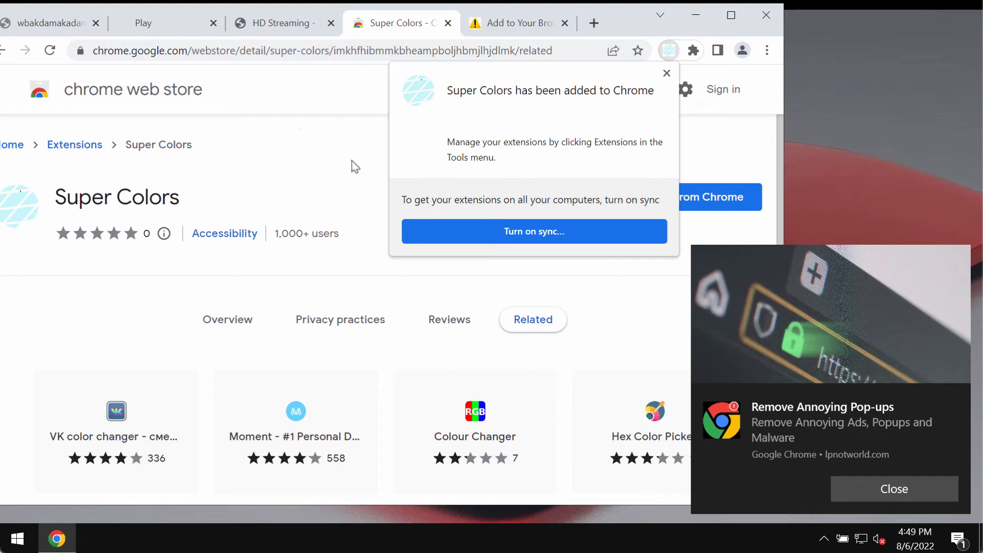
click(893, 489)
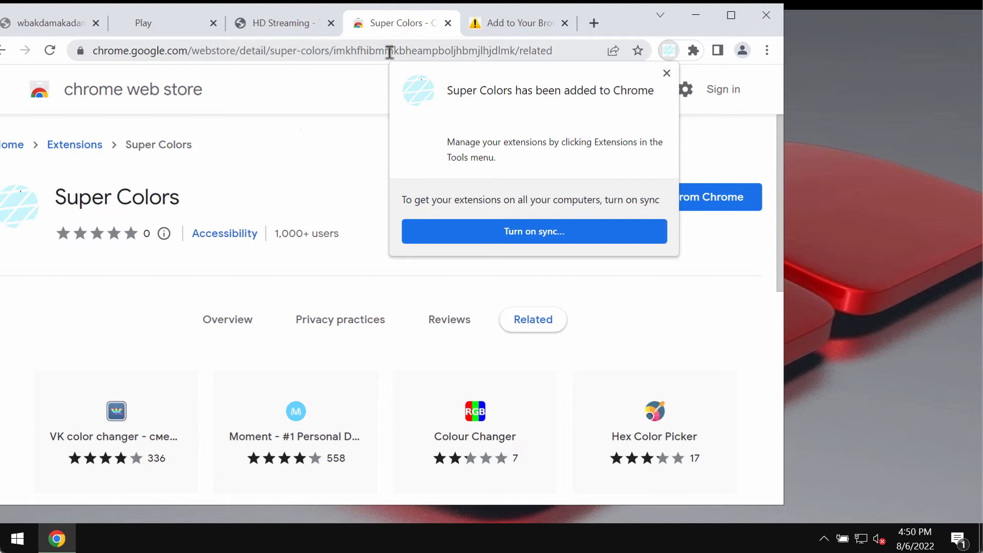
mouse_move(401, 23)
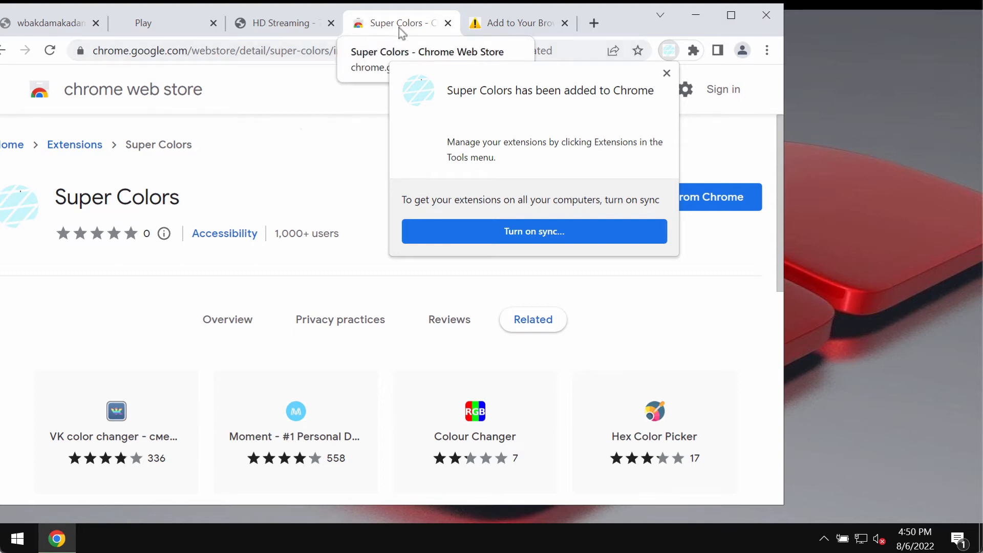
mouse_move(520, 33)
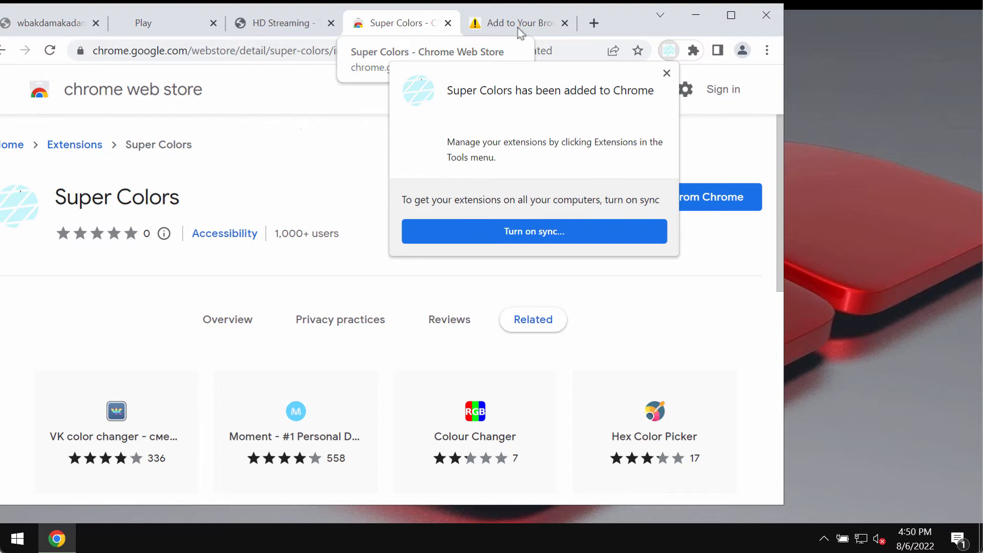
mouse_move(192, 202)
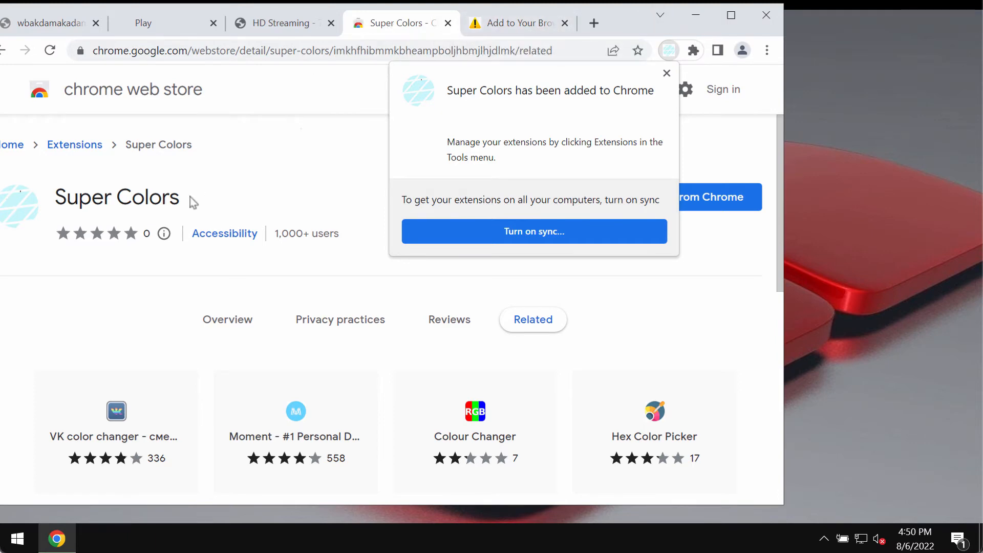
click(666, 73)
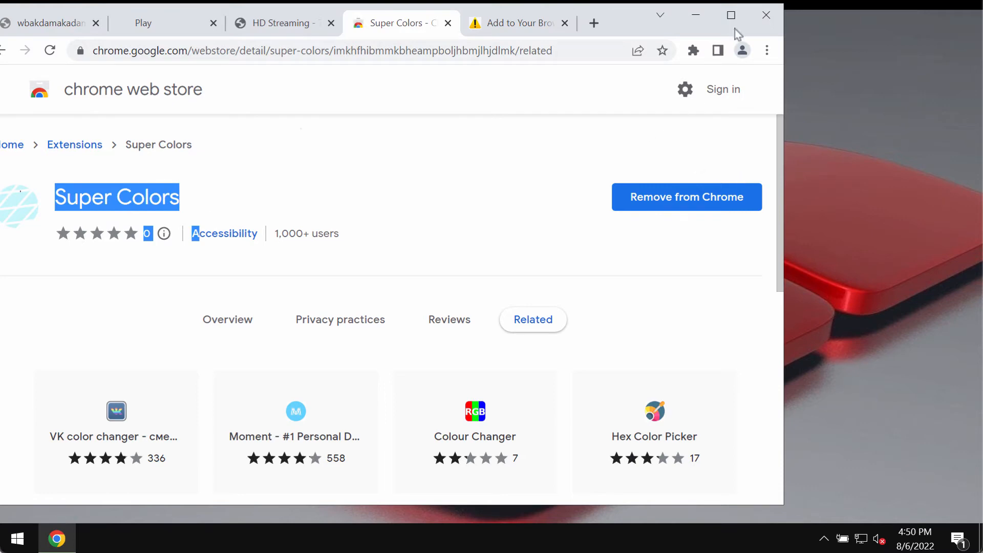
click(766, 51)
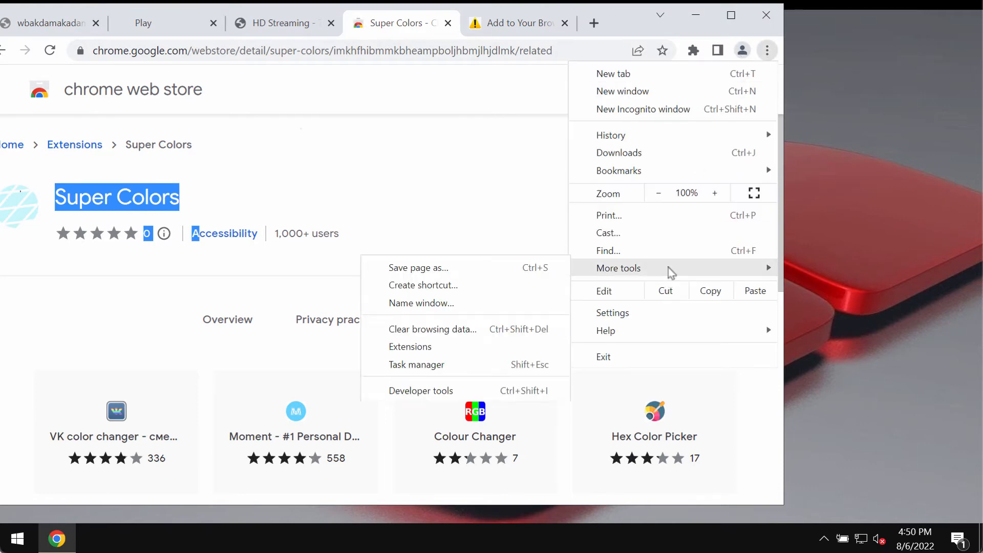
click(410, 347)
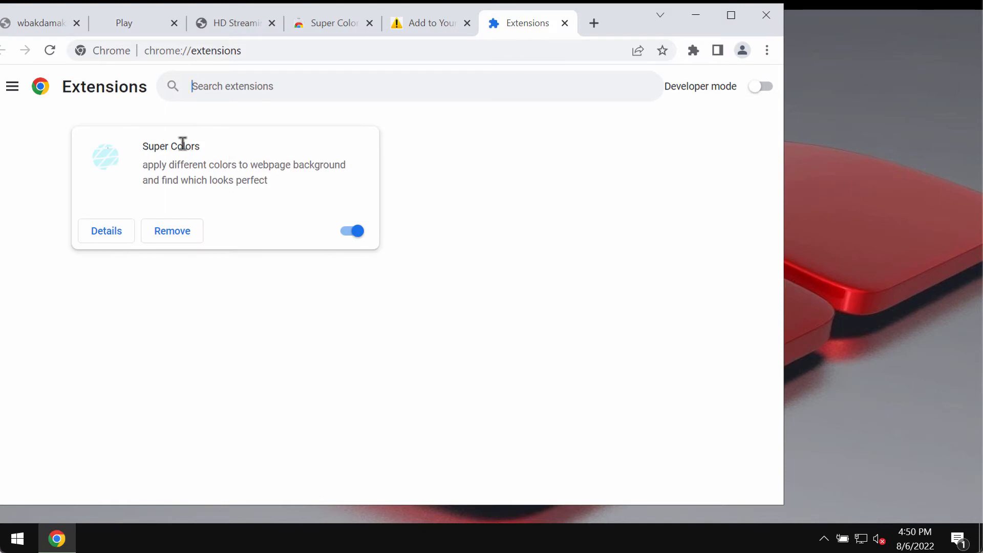
mouse_move(350, 244)
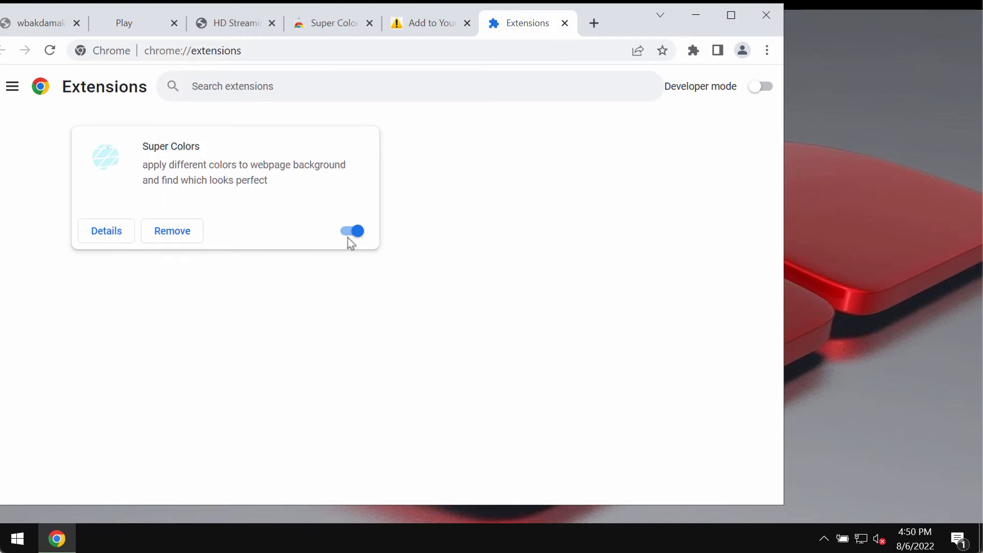
Remove and confirm removing Super Colors, then go to combocleaner.com.
click(351, 231)
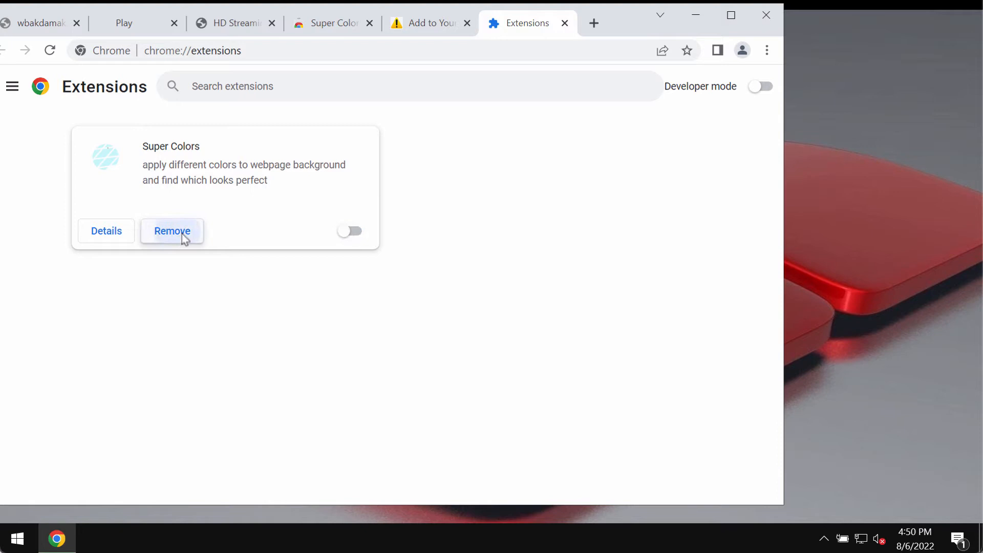
click(172, 231)
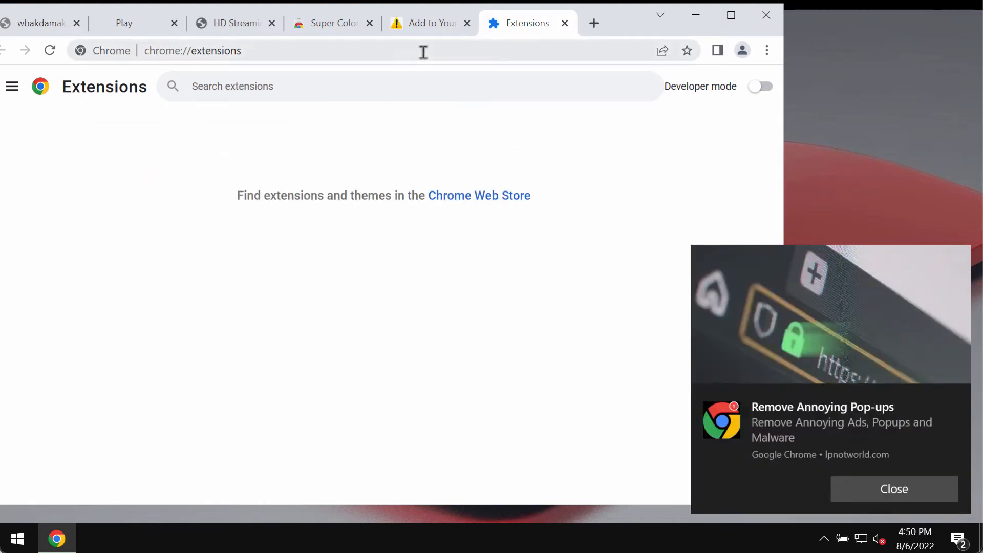
text(combocleaner.com)
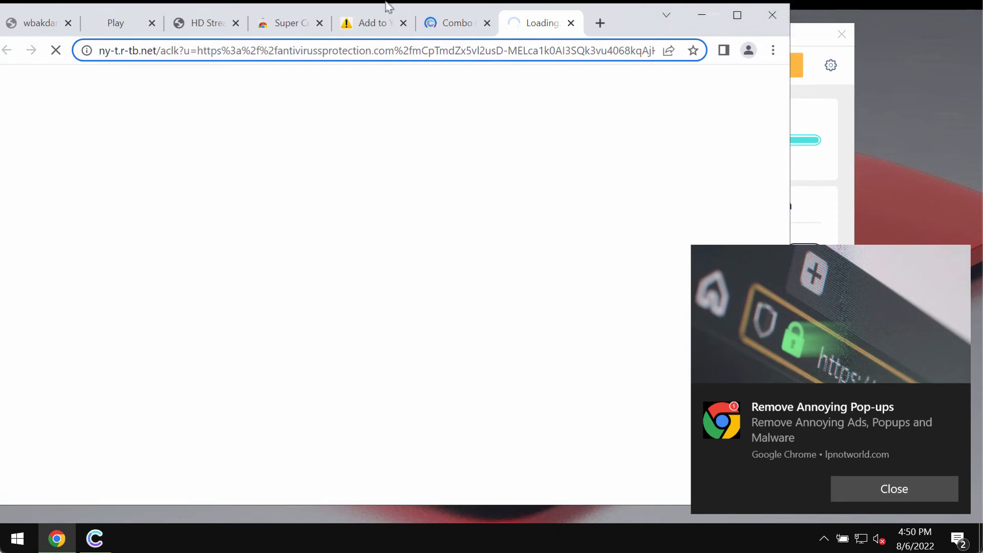
click(94, 538)
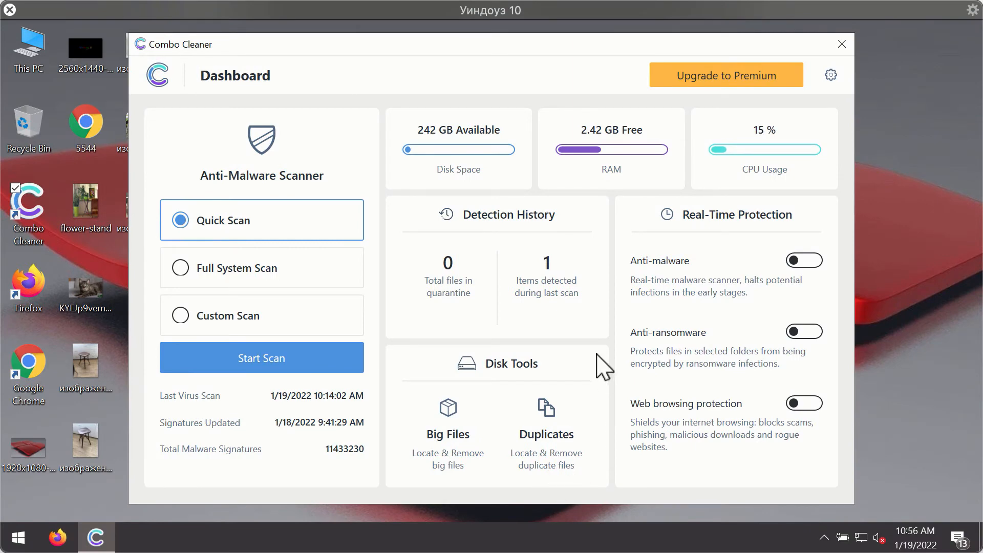
mouse_move(642, 157)
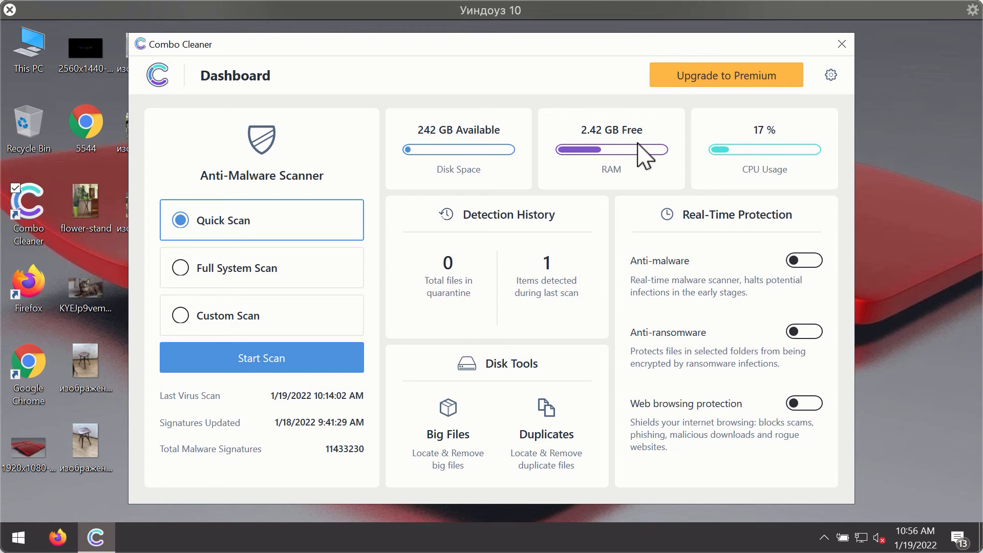
mouse_move(420, 237)
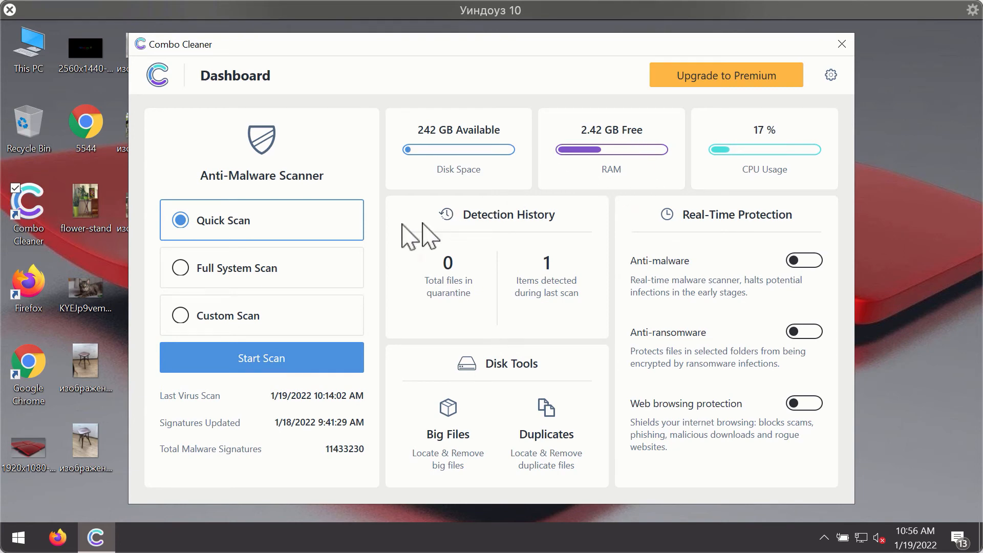
mouse_move(263, 251)
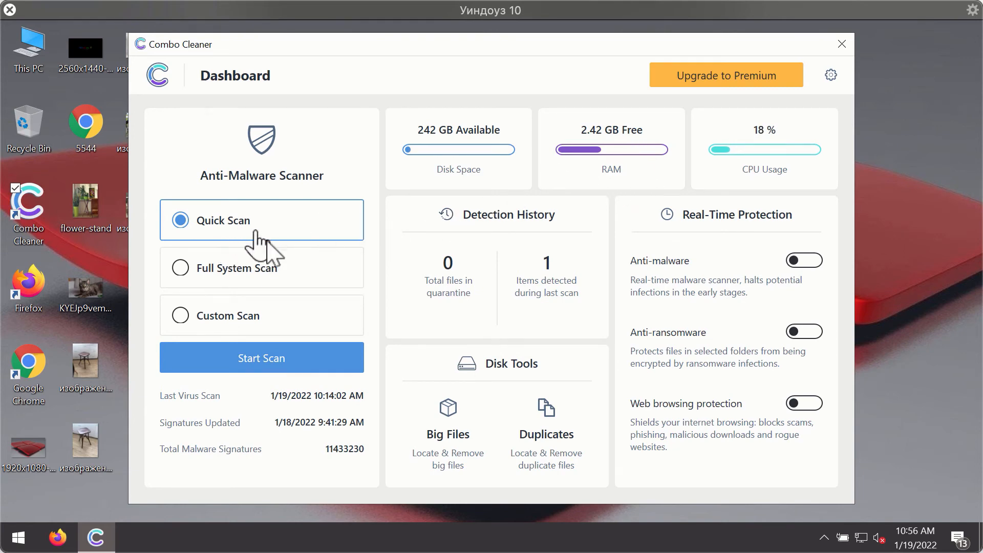
mouse_move(300, 374)
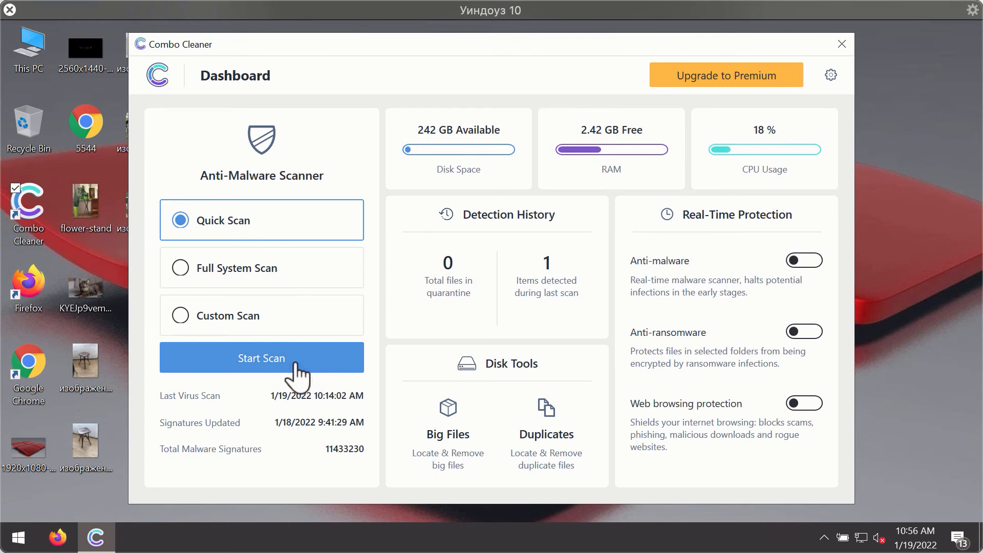
Start a Quick Scan from the Combo Cleaner Dashboard.
click(262, 358)
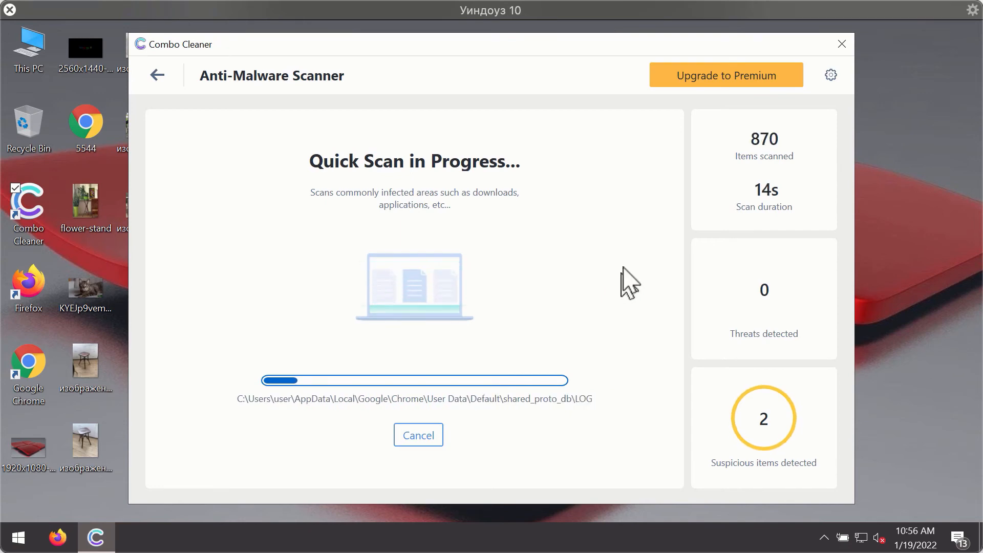
mouse_move(494, 129)
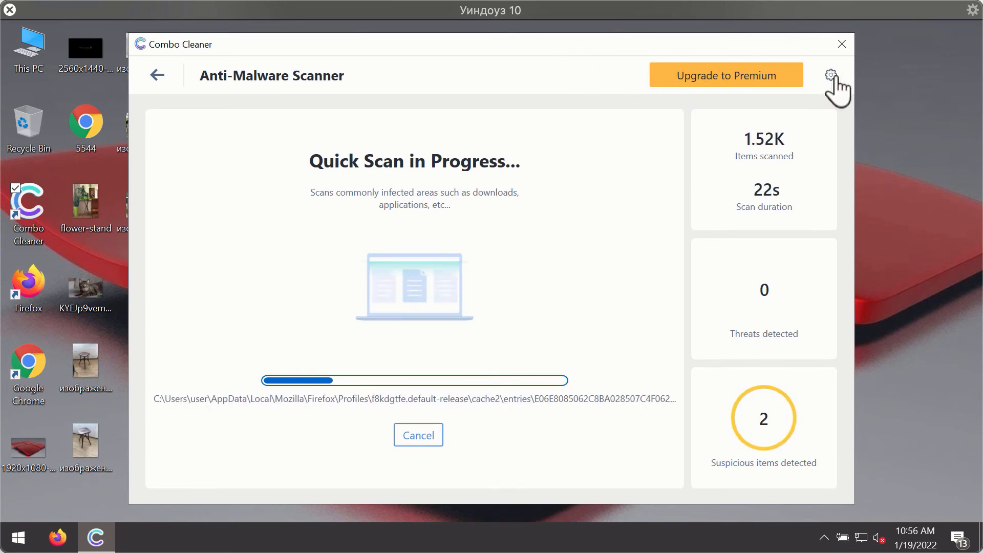
Open Combo Cleaner's Settings page once the scan passes 1.52K items.
click(830, 75)
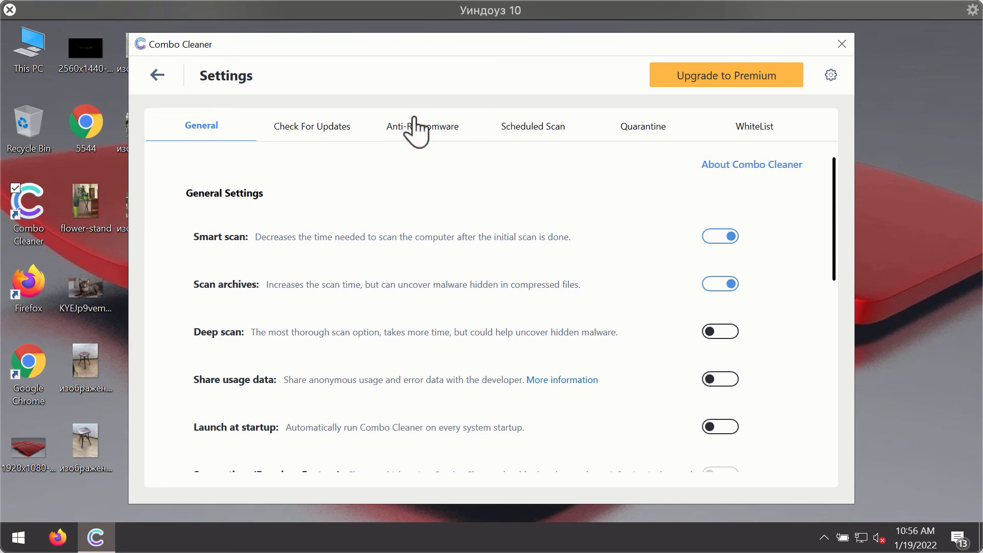
View the Anti-Ransomware settings, then go back and cancel the quick scan, confirming Yes.
click(423, 126)
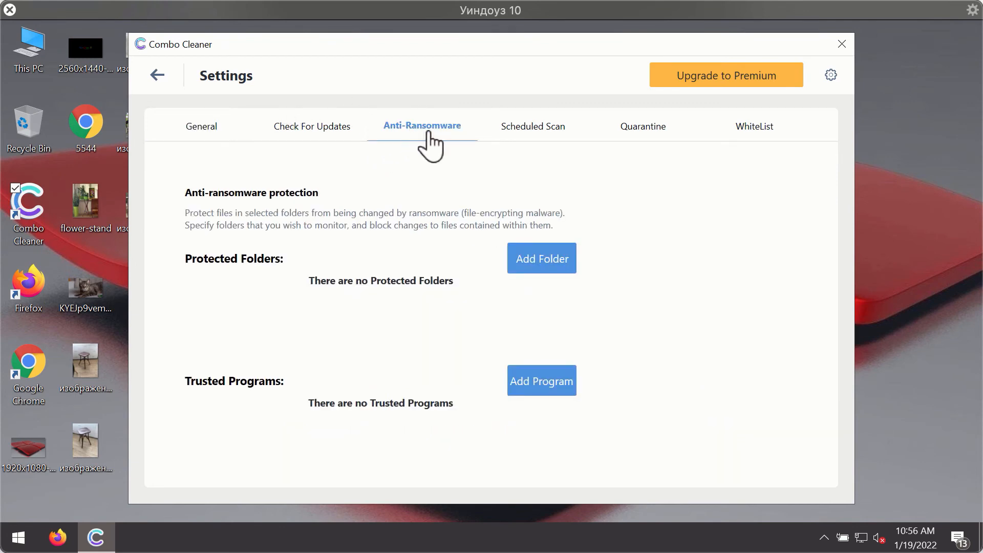
mouse_move(417, 133)
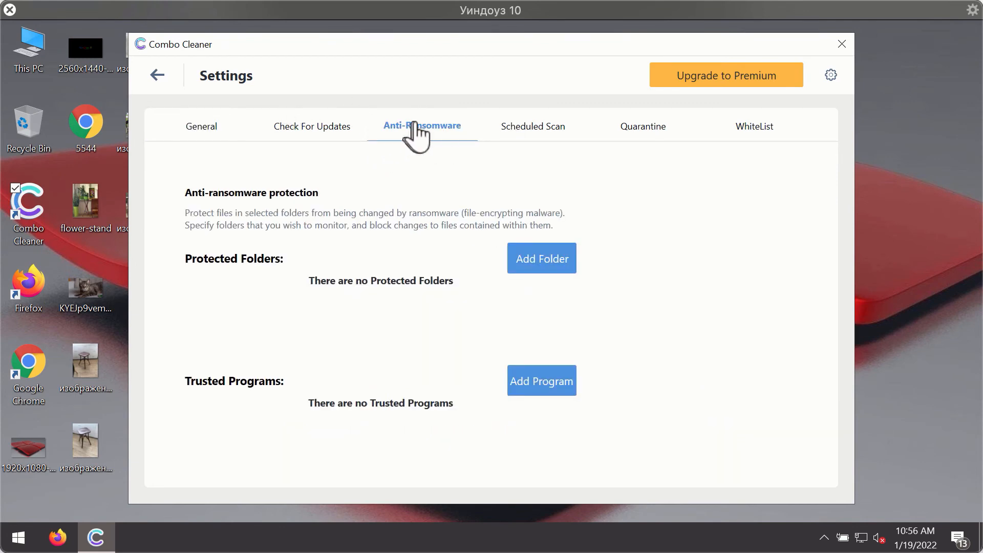
mouse_move(417, 139)
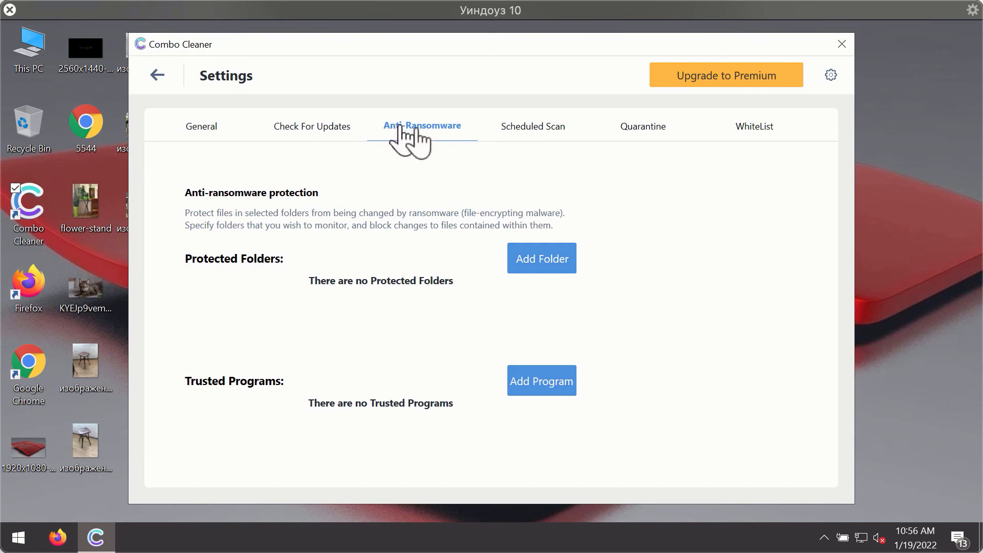
mouse_move(695, 104)
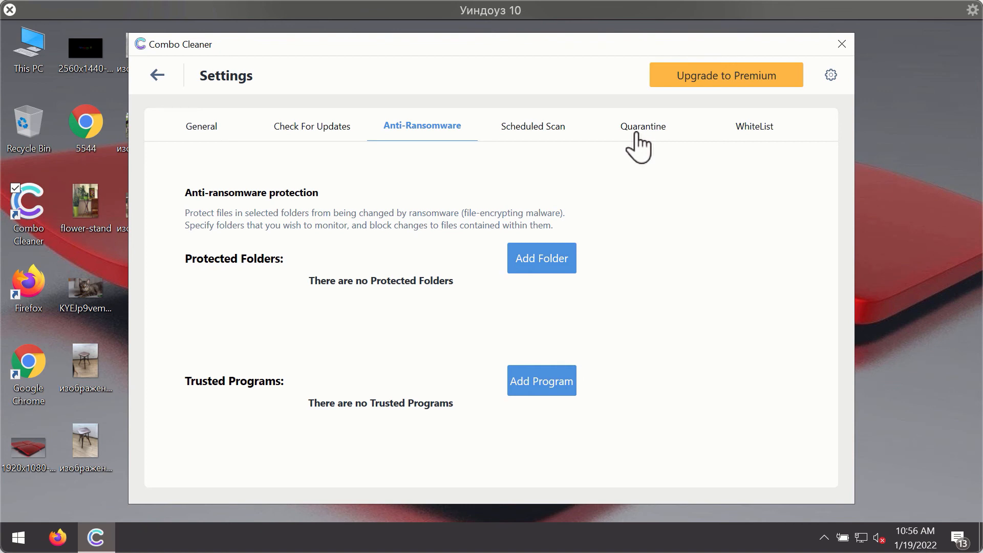
mouse_move(548, 84)
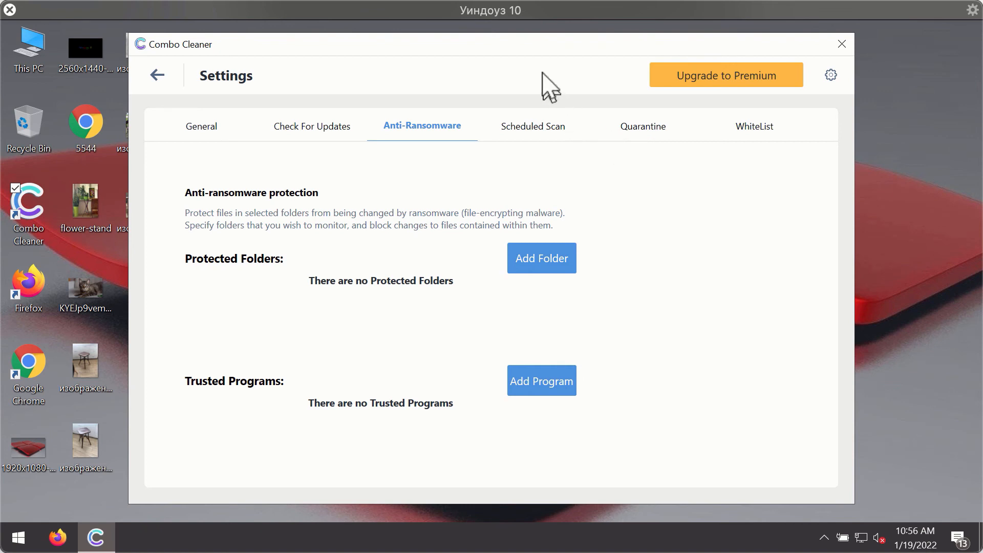
mouse_move(606, 67)
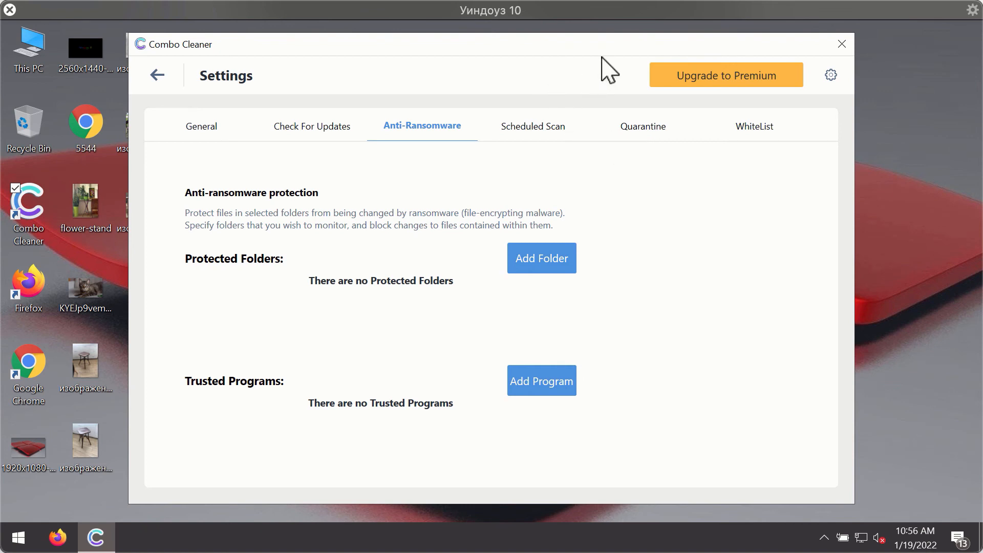
mouse_move(157, 75)
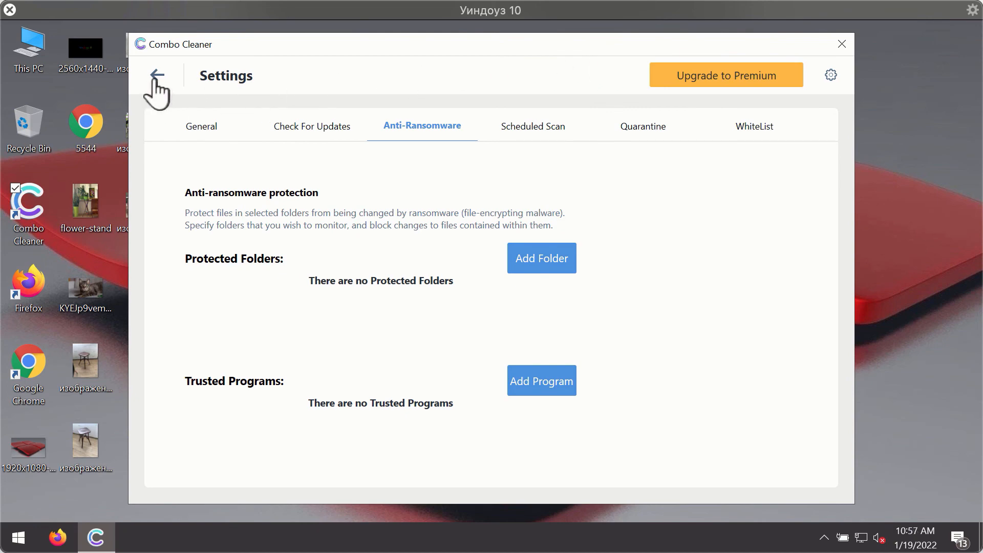
click(157, 75)
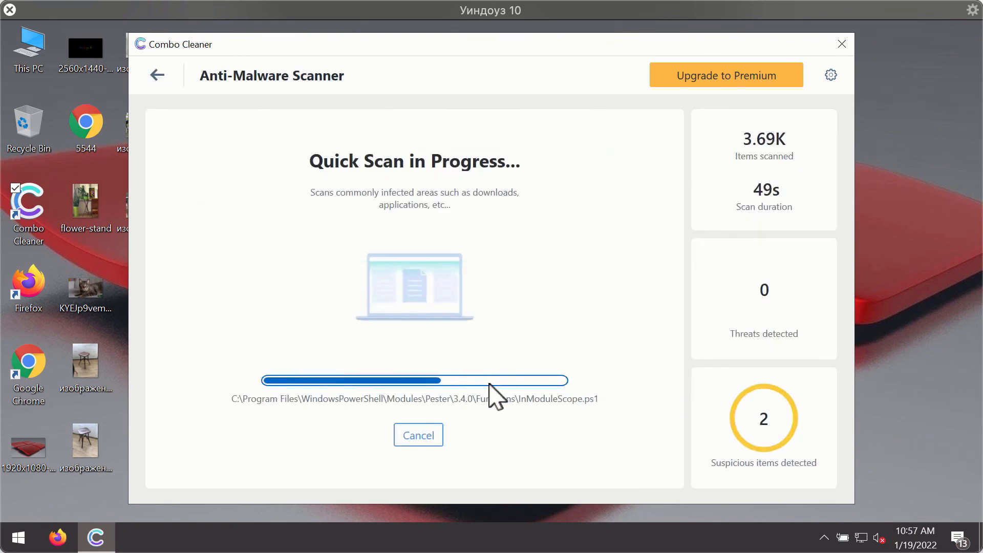
click(417, 435)
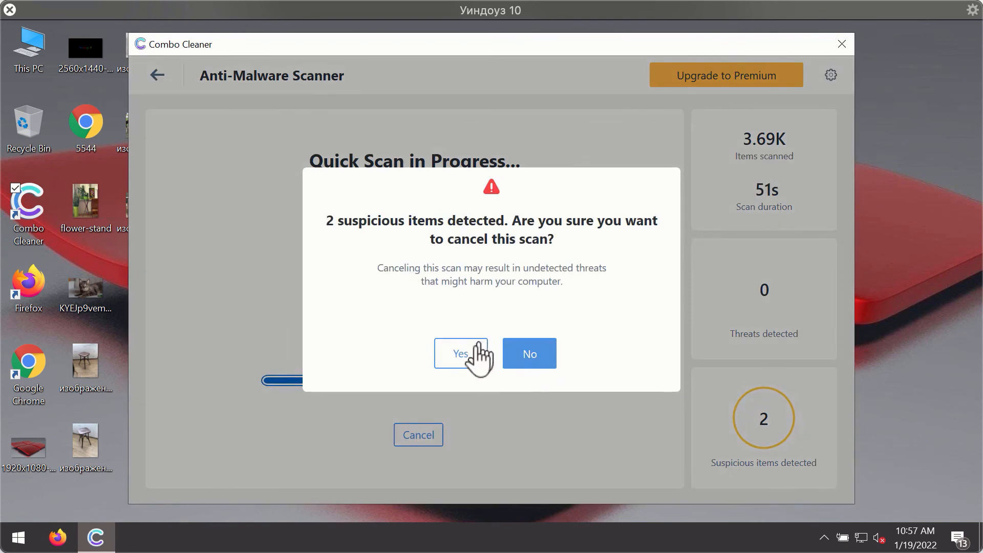
click(460, 353)
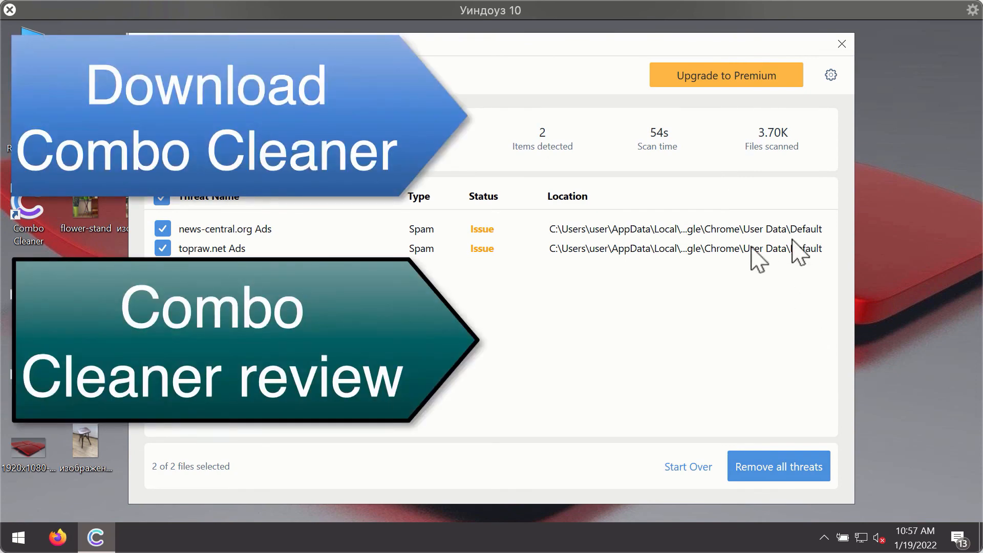
mouse_move(373, 254)
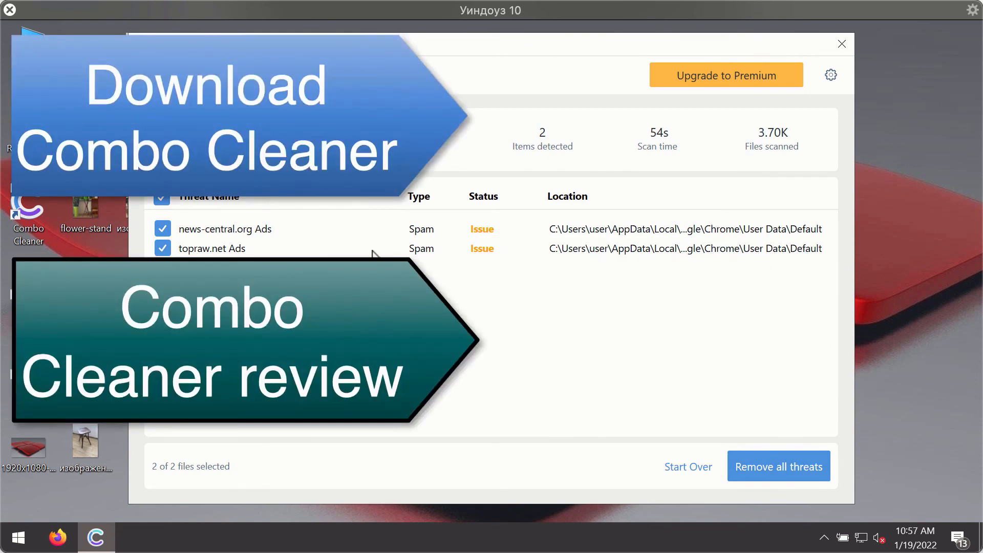
mouse_move(806, 249)
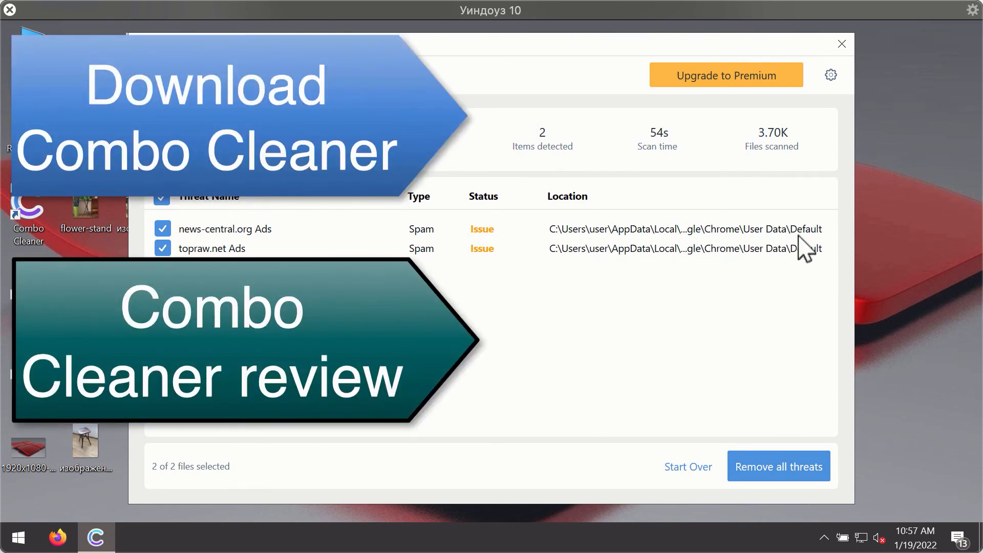
mouse_move(771, 171)
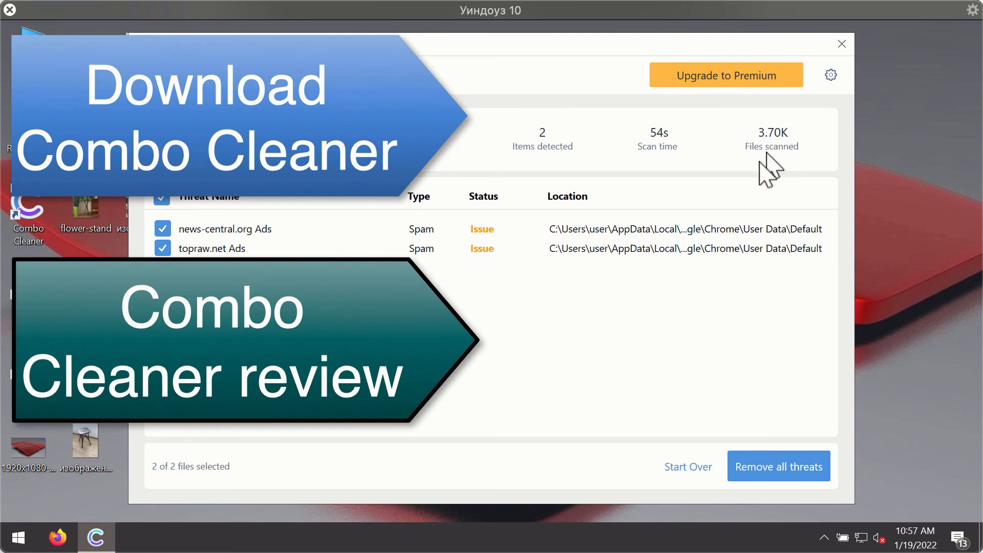
mouse_move(726, 258)
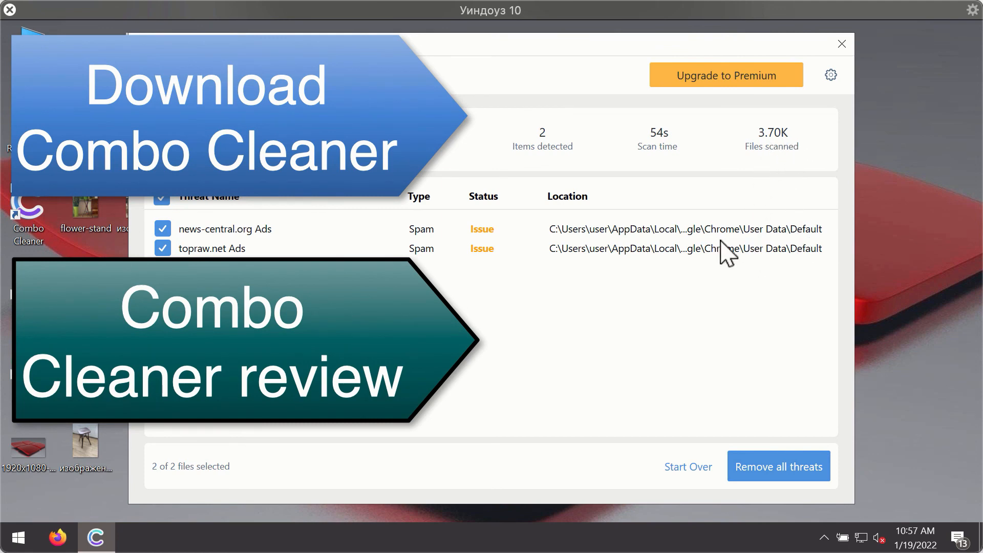
mouse_move(727, 249)
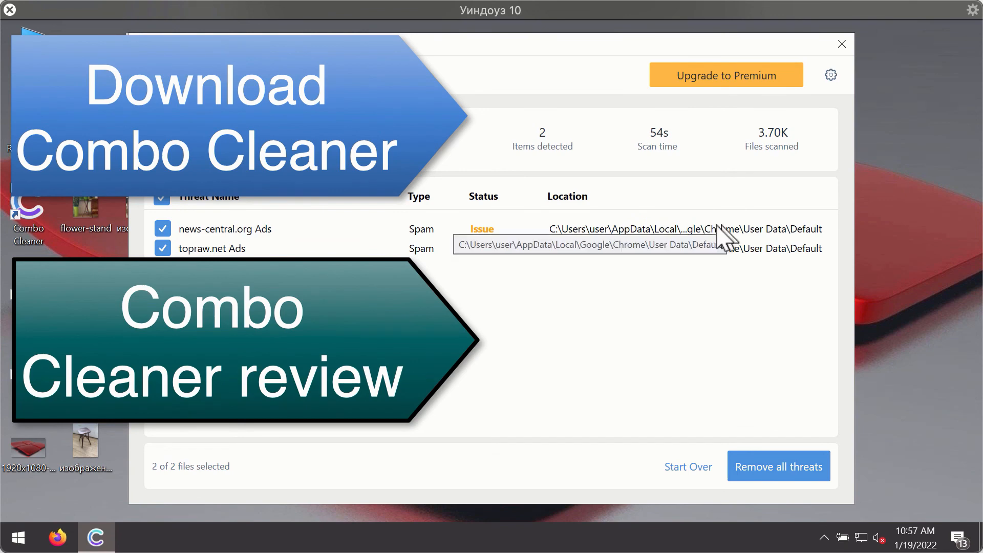